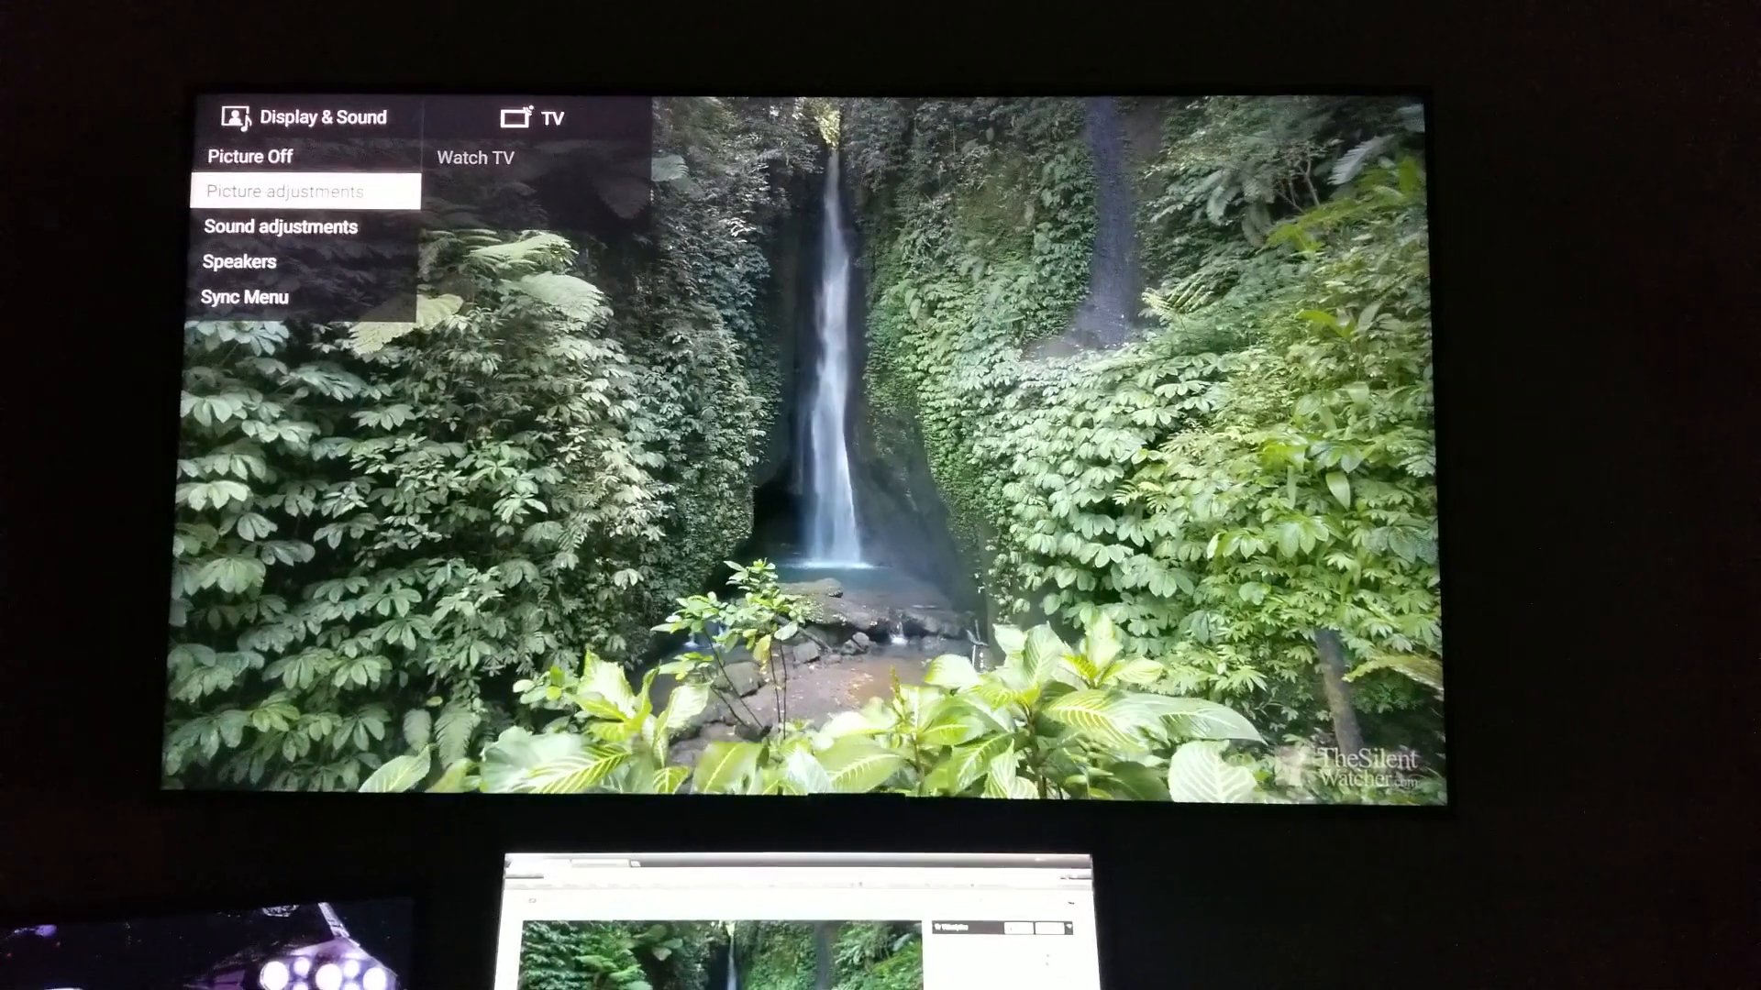
Bring up Picture adjustments from the TV's Display & Sound settings over the video.
{"action": "left_click", "coordinate": [301, 191]}
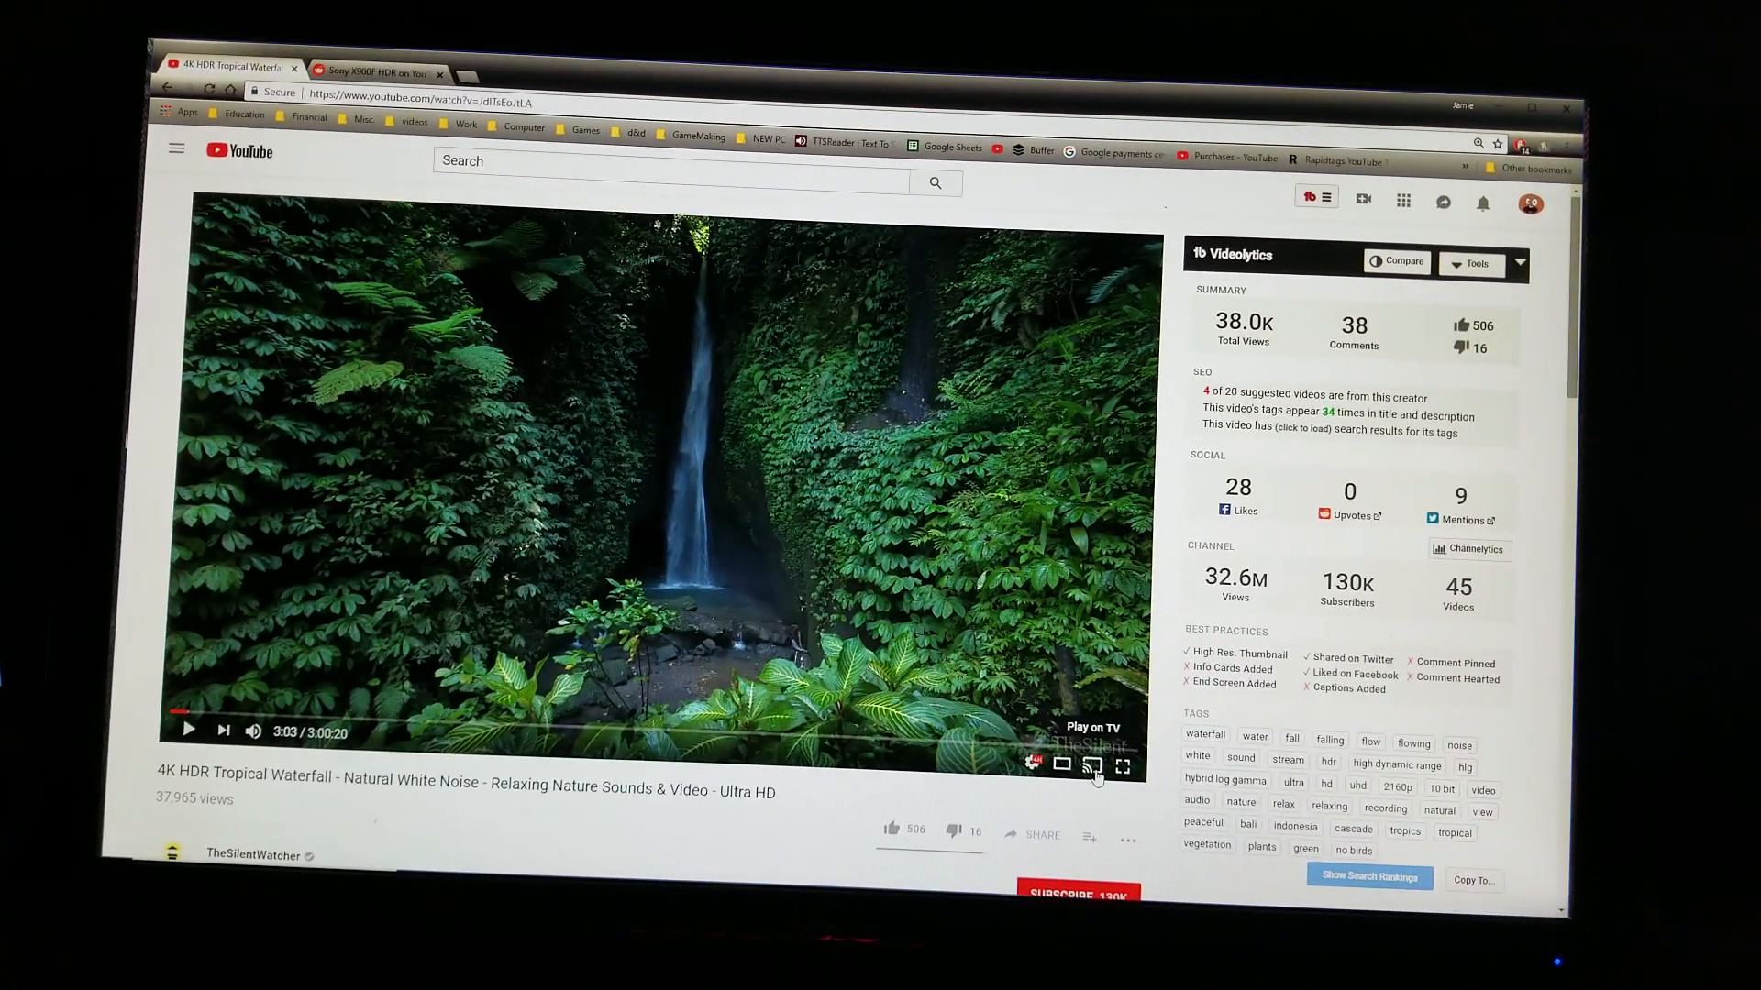
Cast the waterfall video from YouTube to the XBR-55X900F Sony TV.
{"action": "left_click", "coordinate": [1092, 765]}
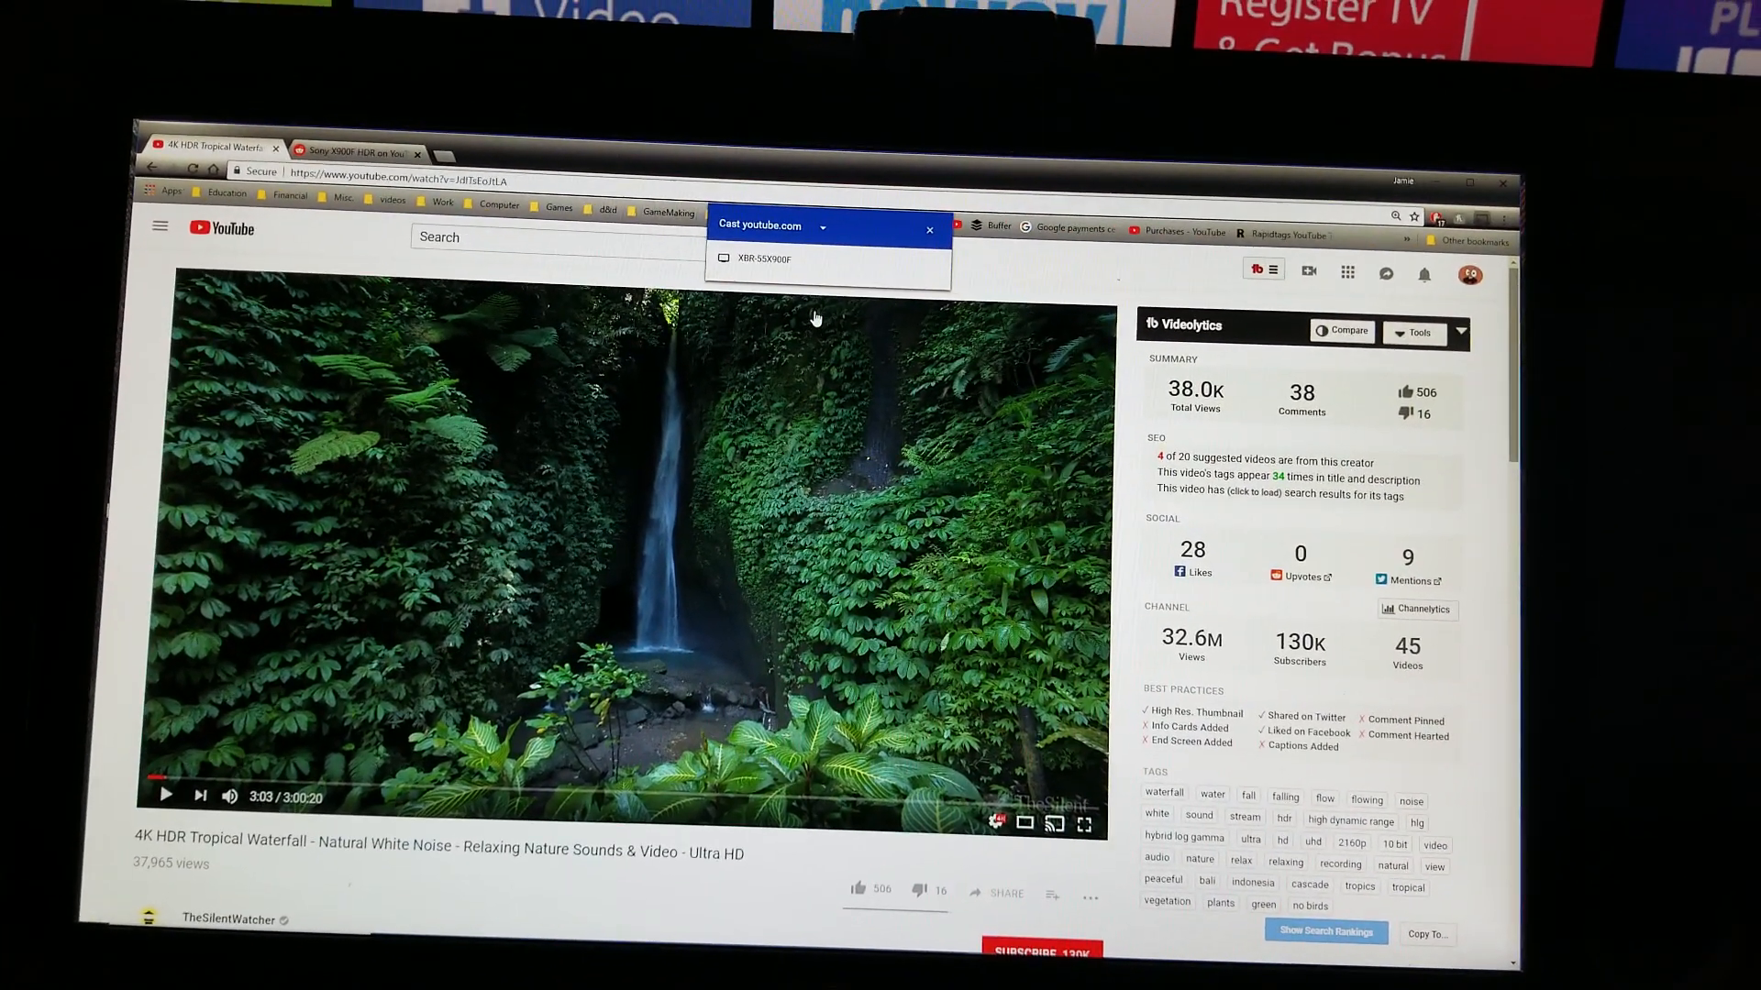
{"action": "left_click", "coordinate": [929, 229]}
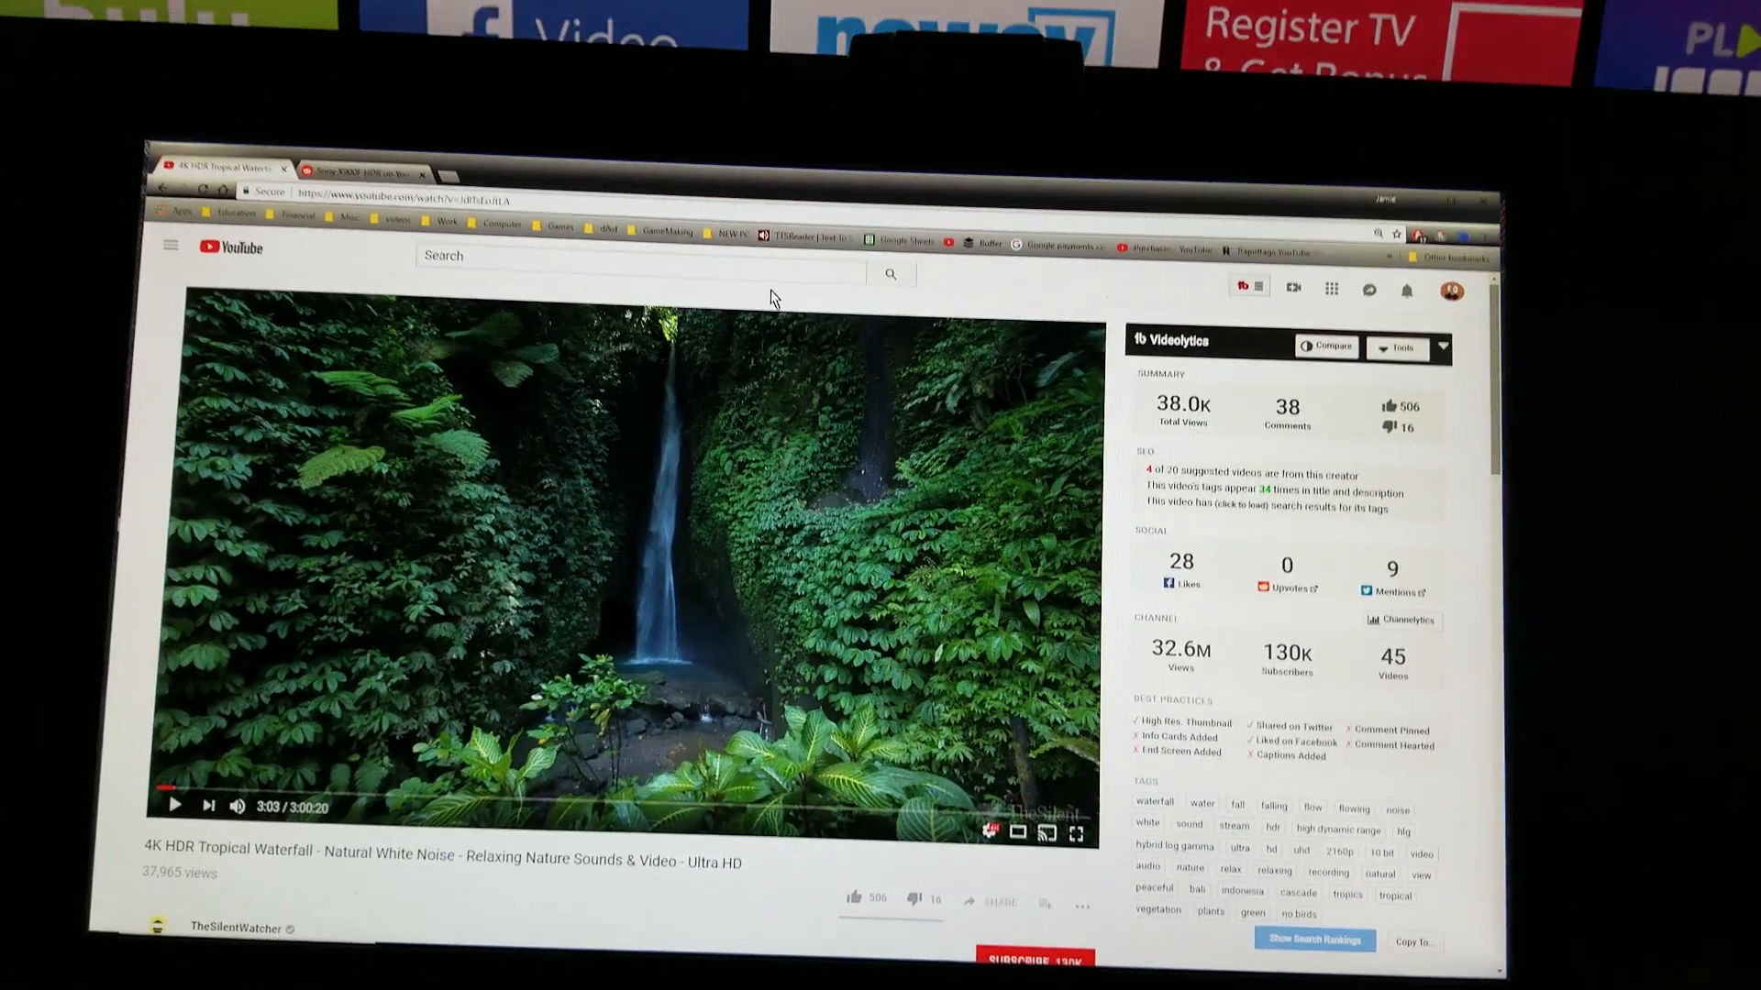